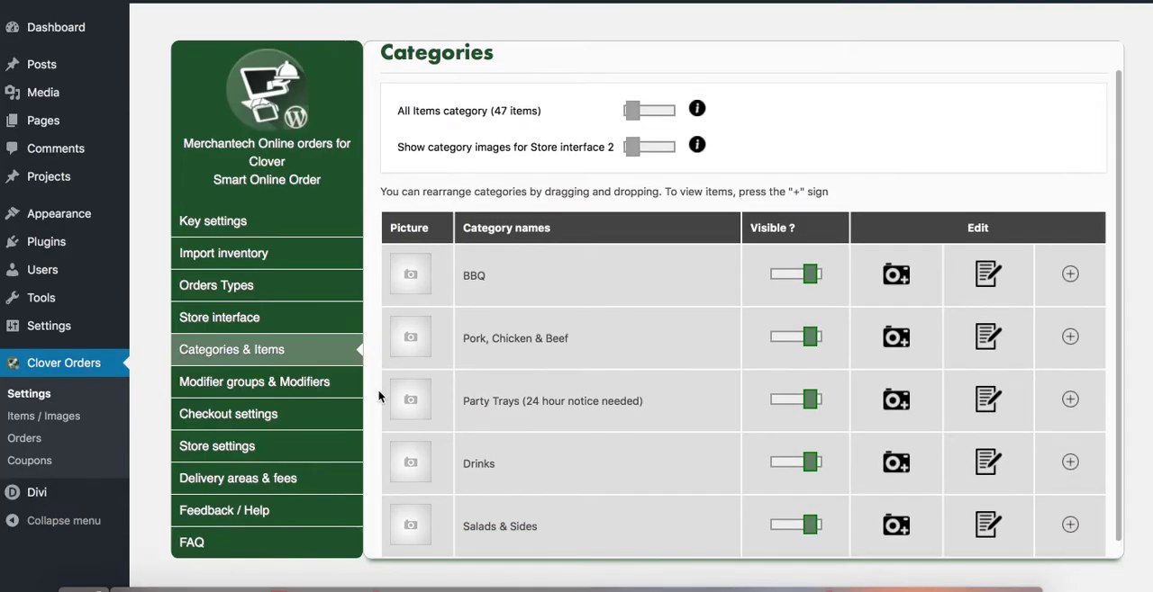
Reach the categories page and assign a media-library photo to the BBQ category.
scroll(down, 3)
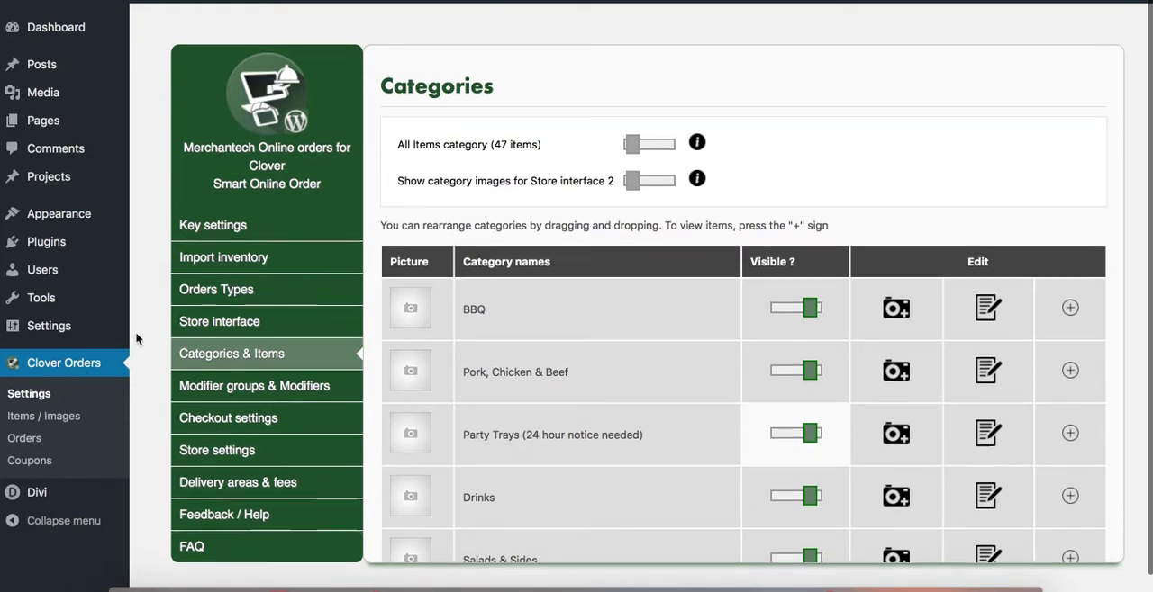
click(29, 392)
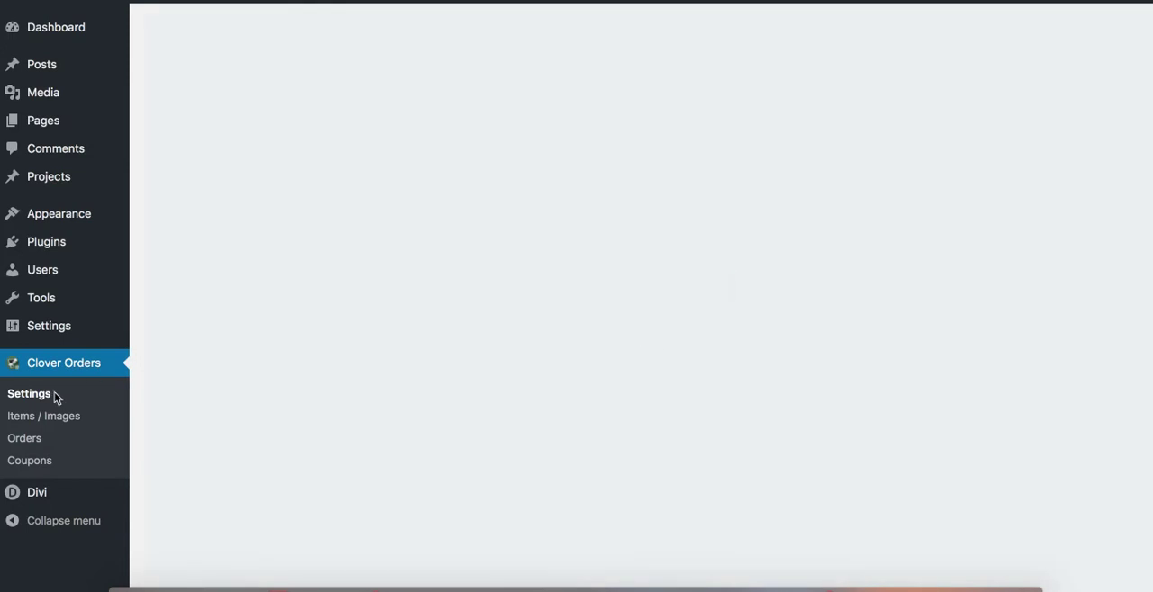
click(33, 396)
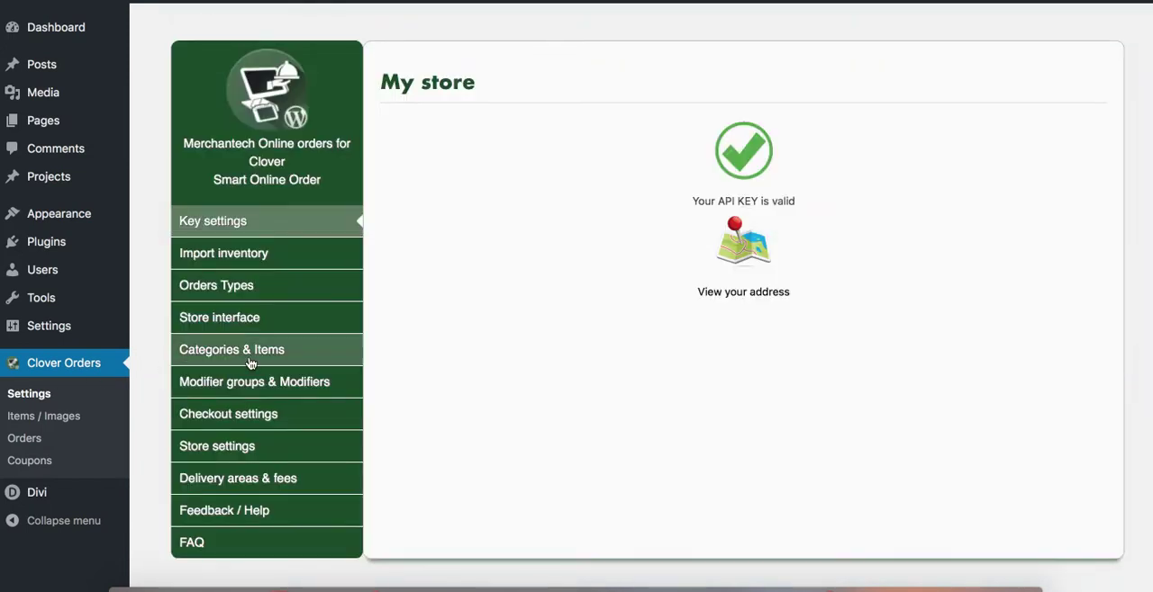
click(230, 350)
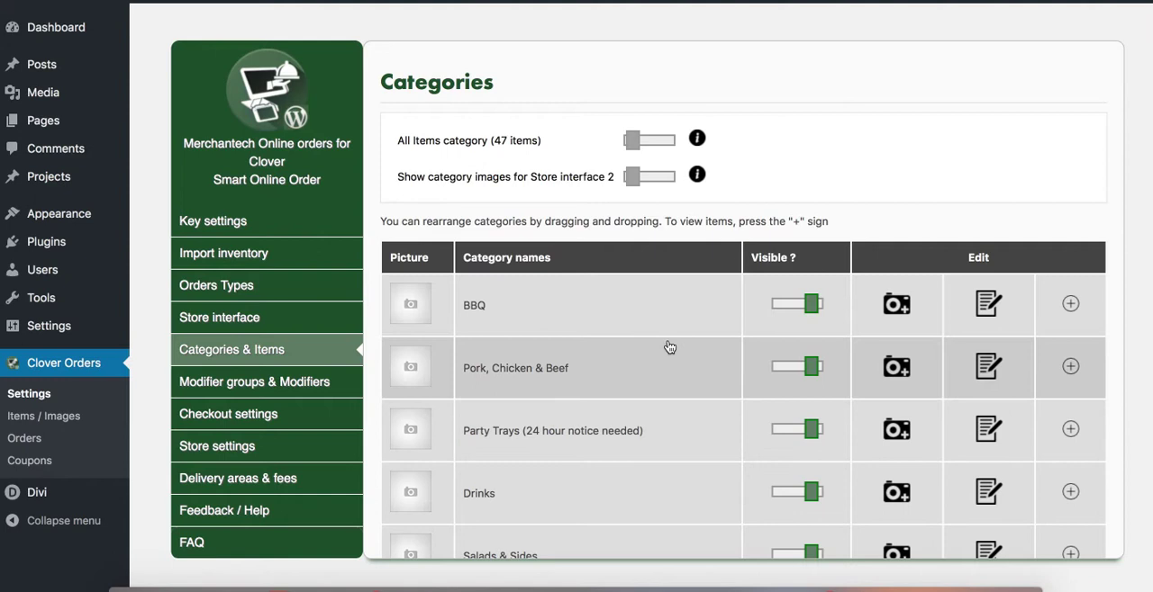
scroll(down, 3)
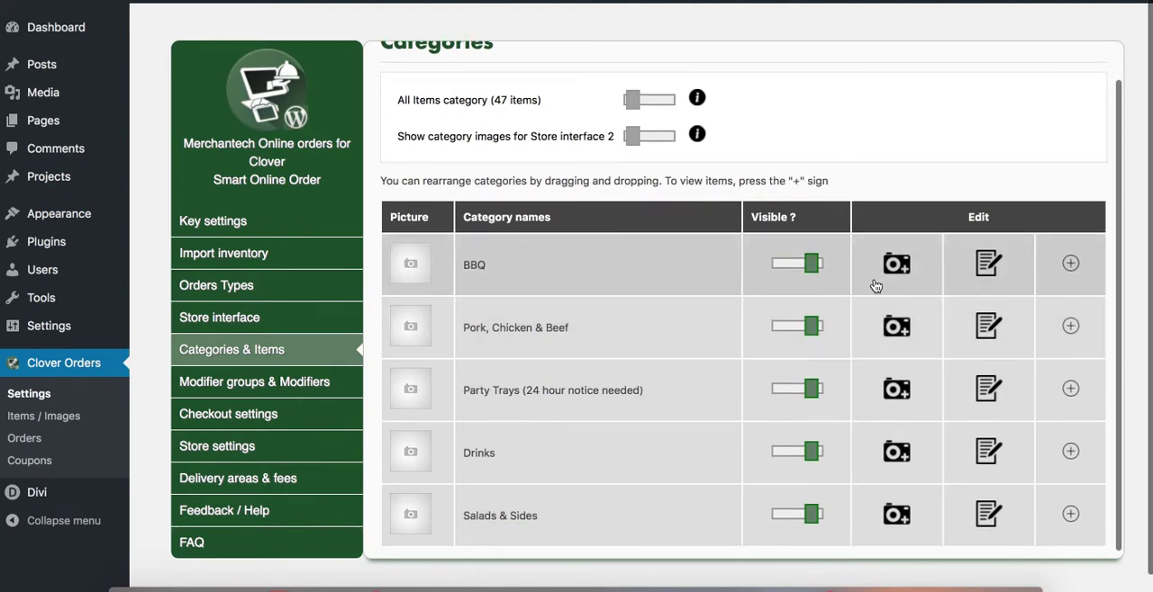
click(897, 263)
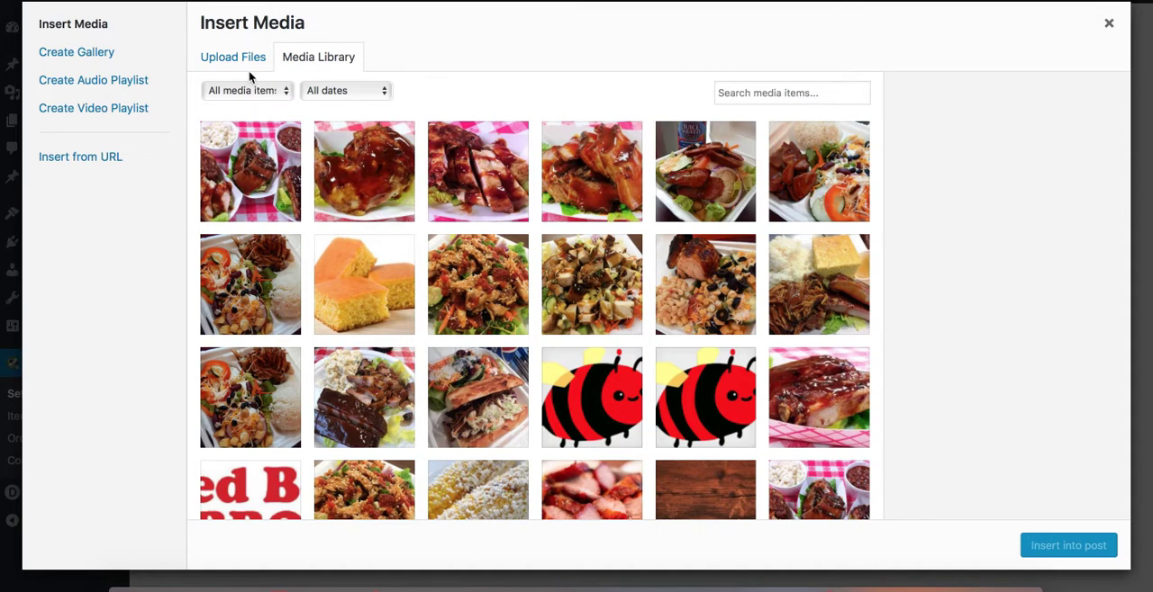
mouse_move(590, 328)
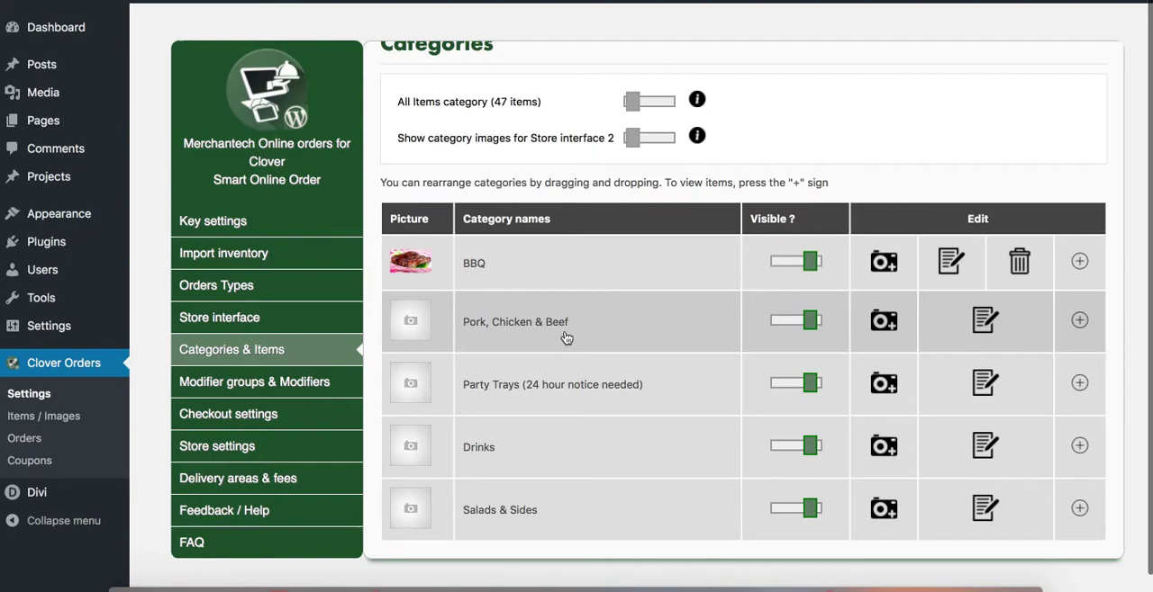
Assign the sliced pork photo to the Pork, Chicken & Beef category.
click(883, 321)
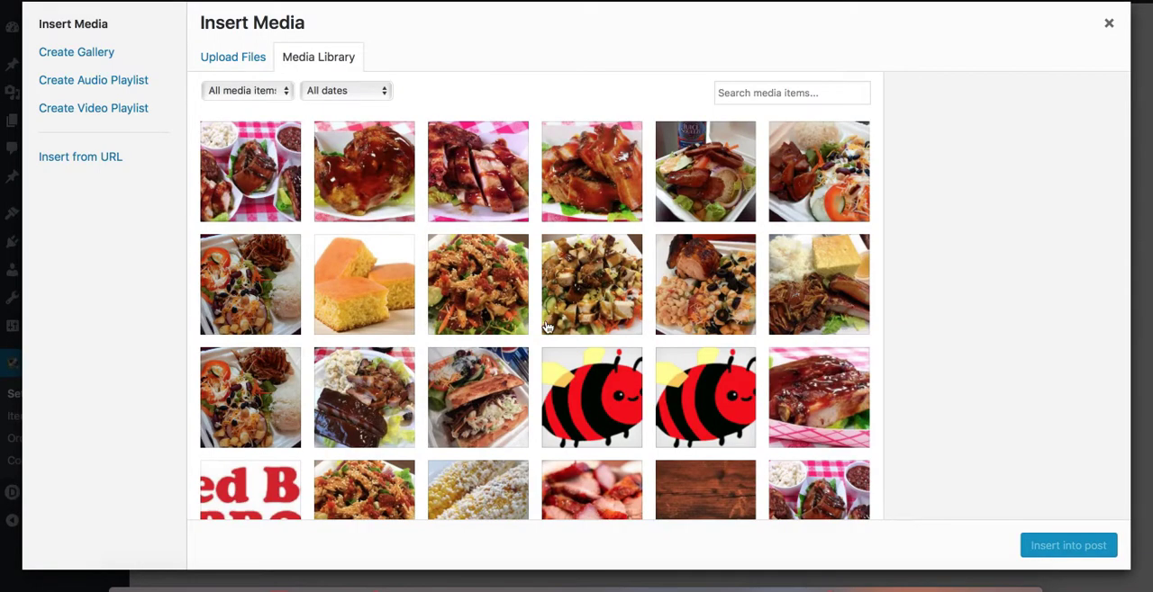
scroll(down, 3)
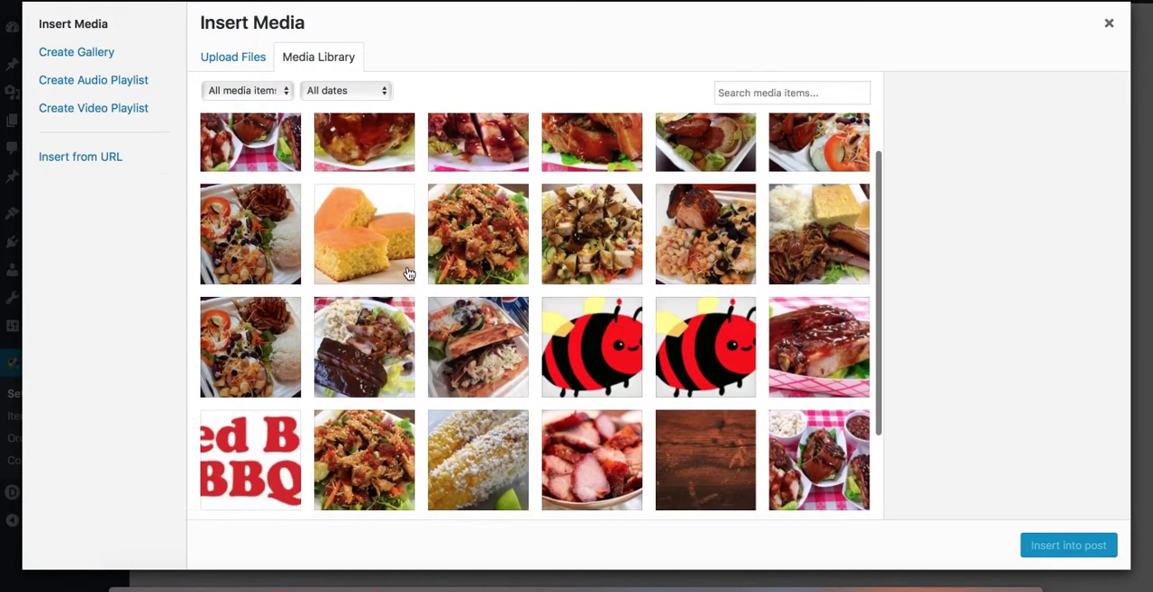
click(591, 417)
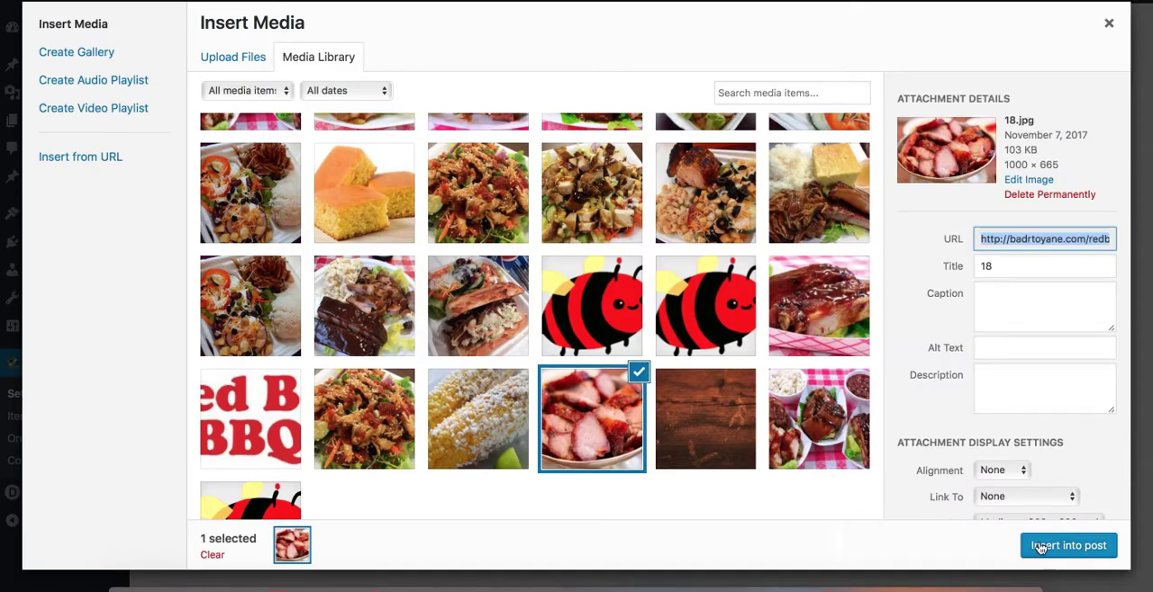
click(1068, 546)
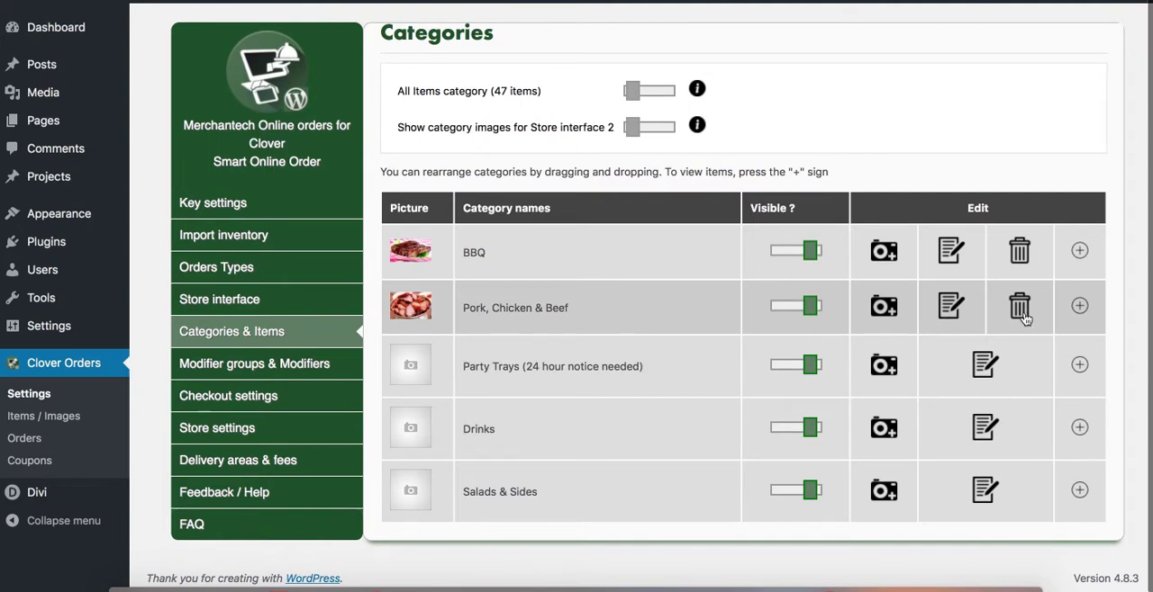
mouse_move(1020, 306)
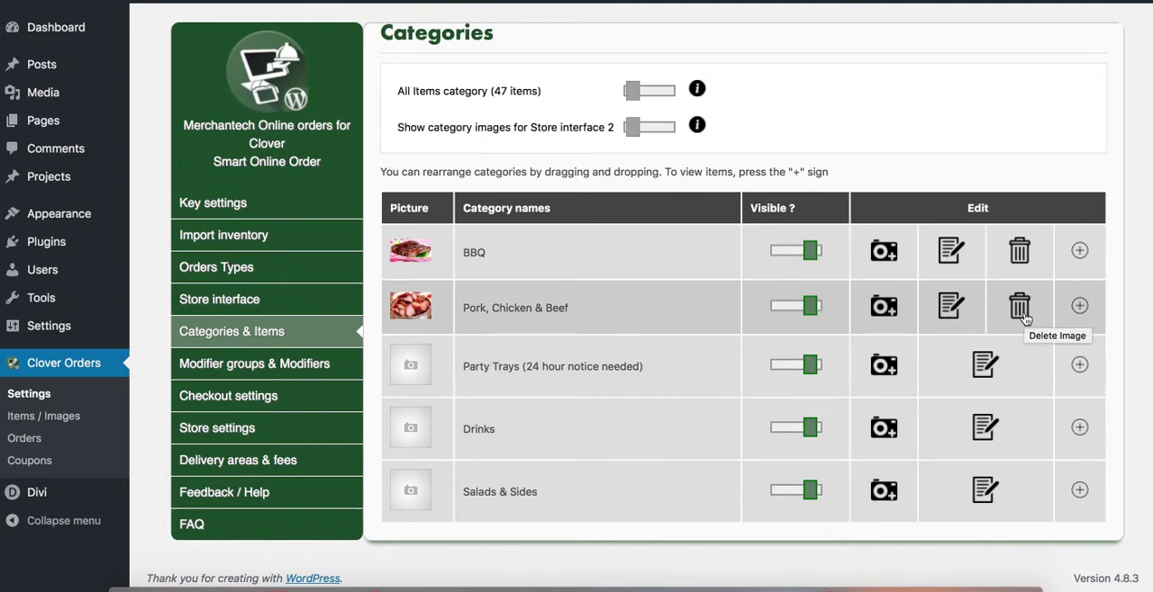
mouse_move(1023, 317)
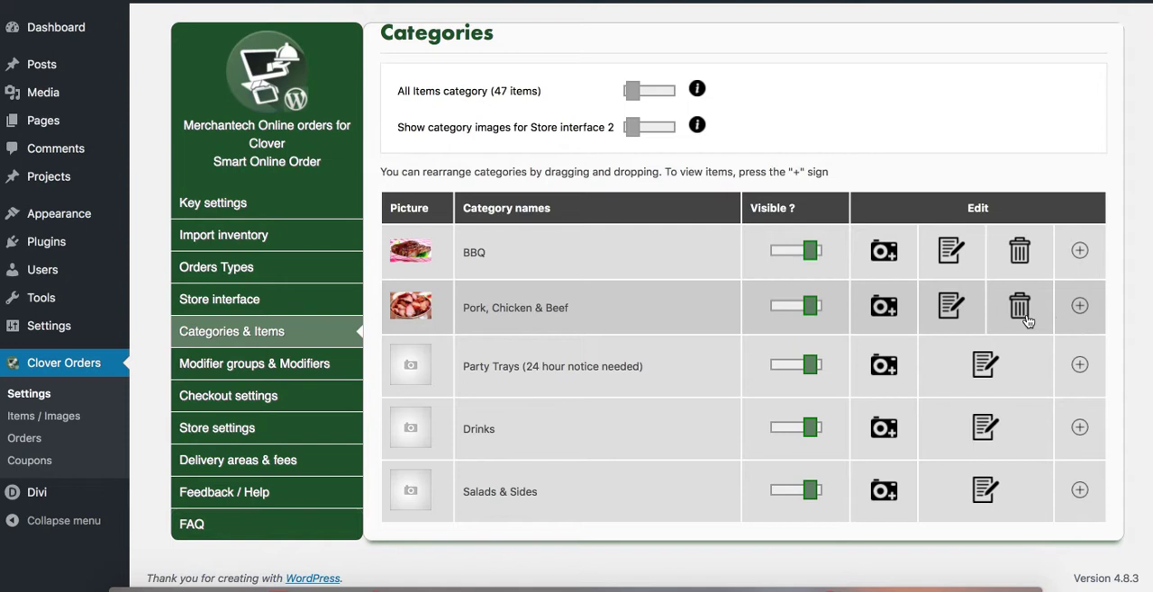
mouse_move(1019, 306)
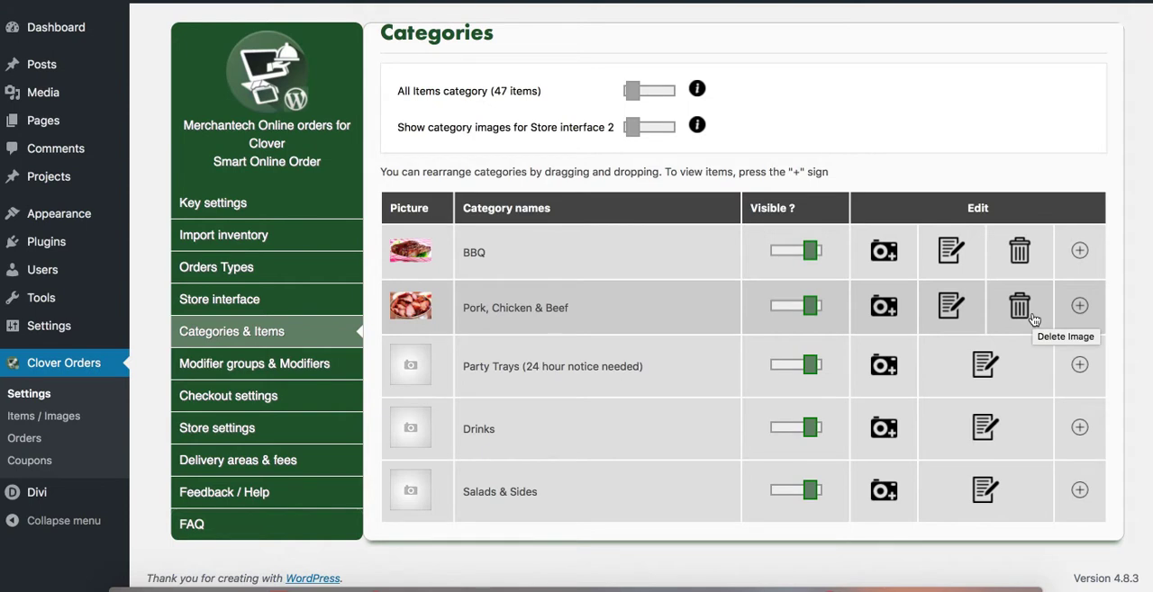
mouse_move(1078, 306)
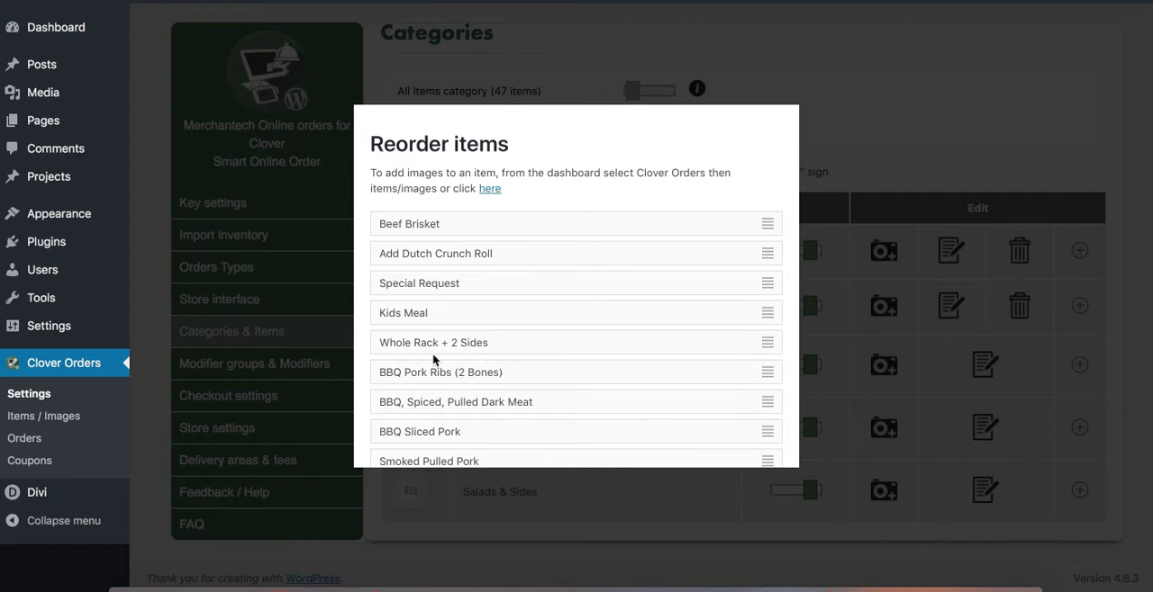
Move Smoked Pulled Pork to the top and Whole Rack + 2 Sides above Kids Meal.
scroll(down, 3)
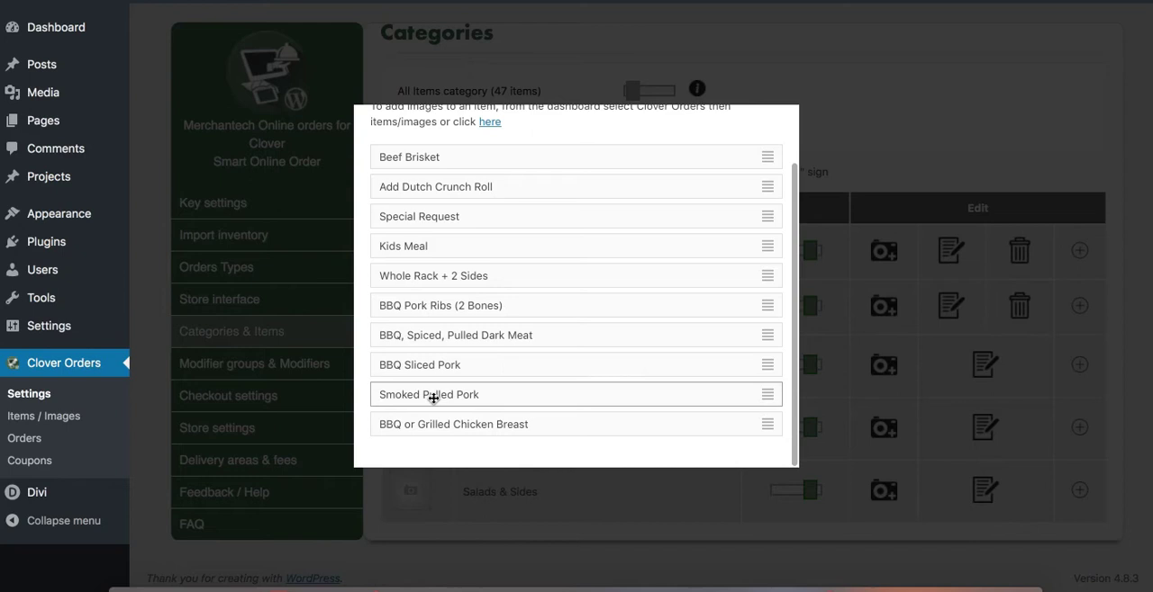
drag(429, 395, 428, 187)
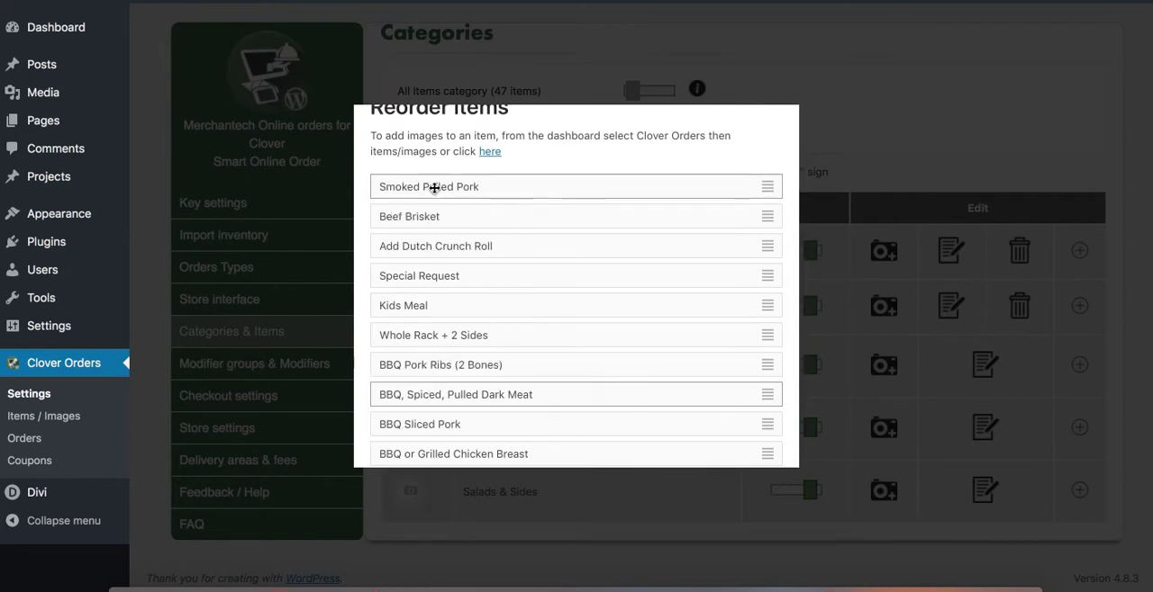
drag(404, 306, 403, 209)
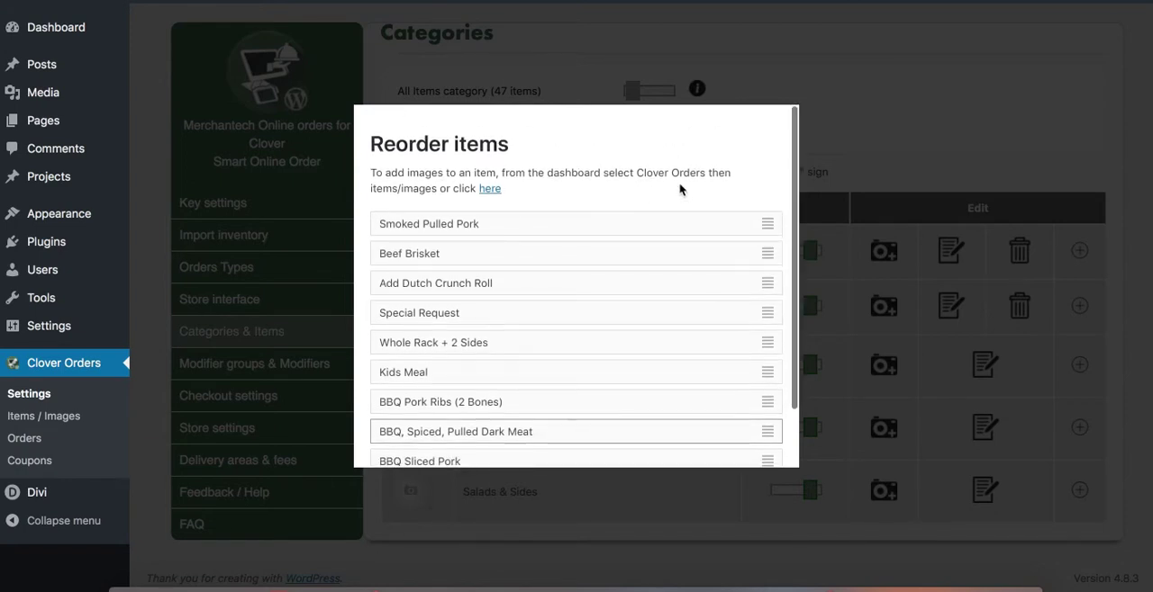
mouse_move(850, 158)
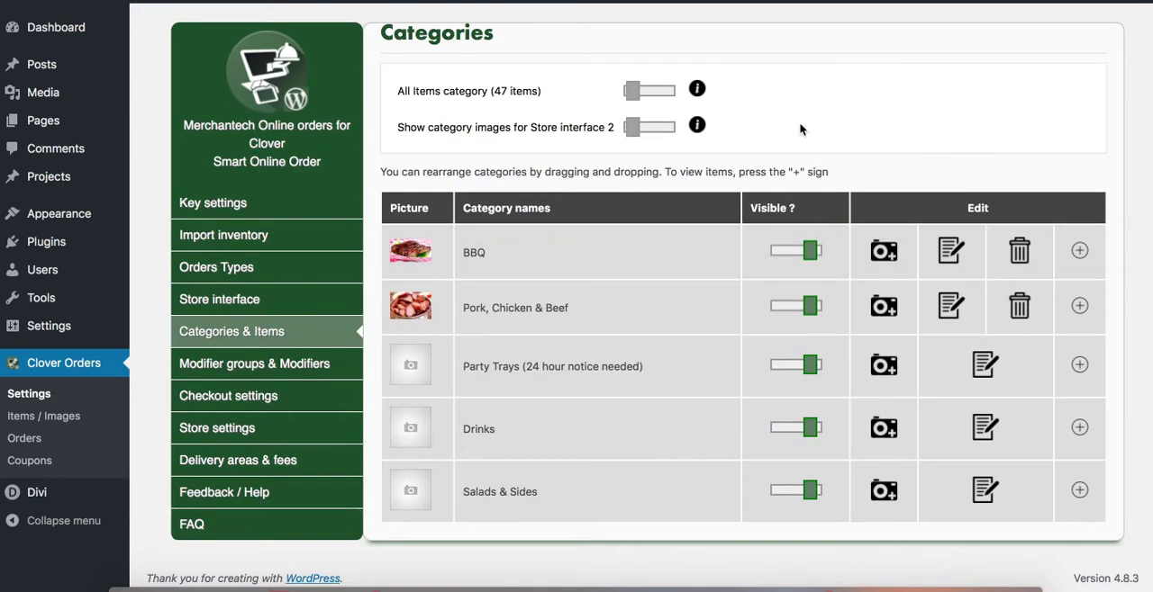
mouse_move(373, 378)
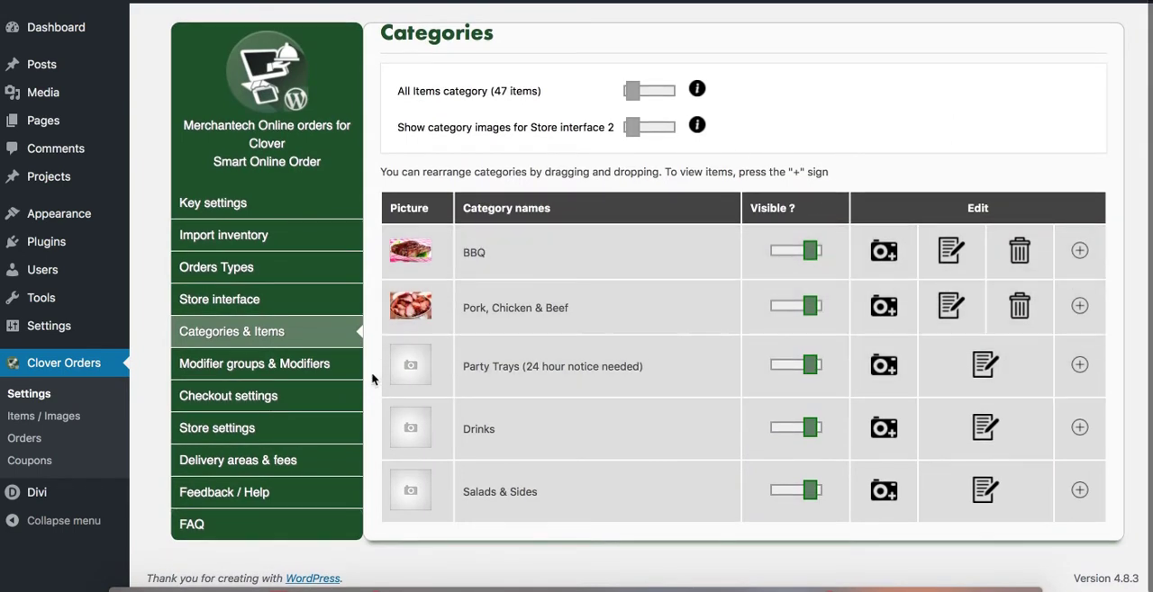
mouse_move(226, 396)
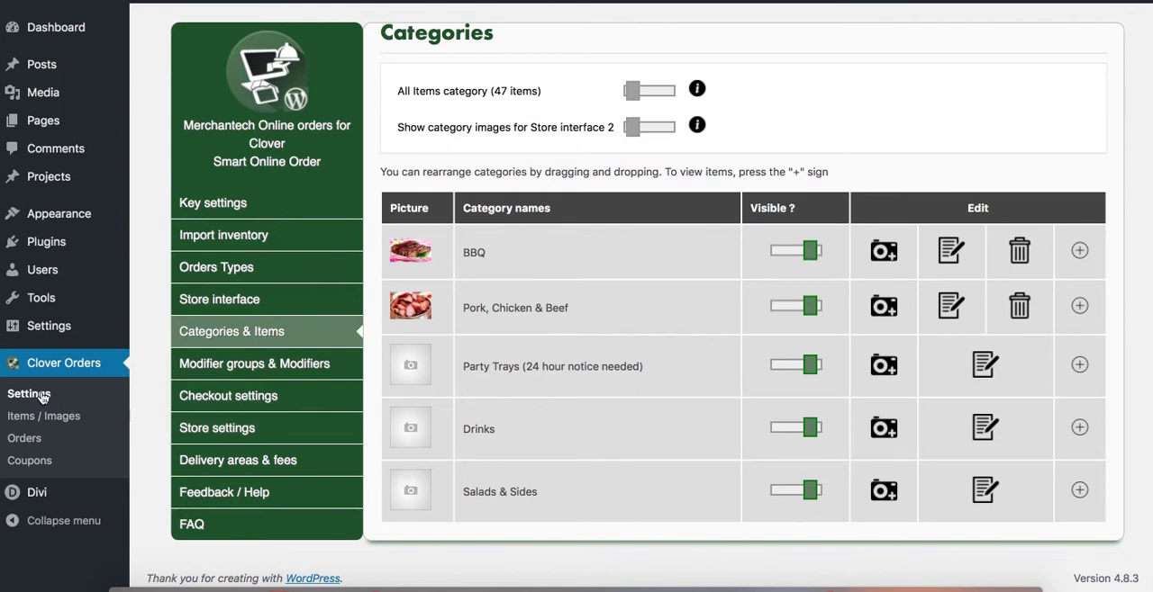
mouse_move(43, 416)
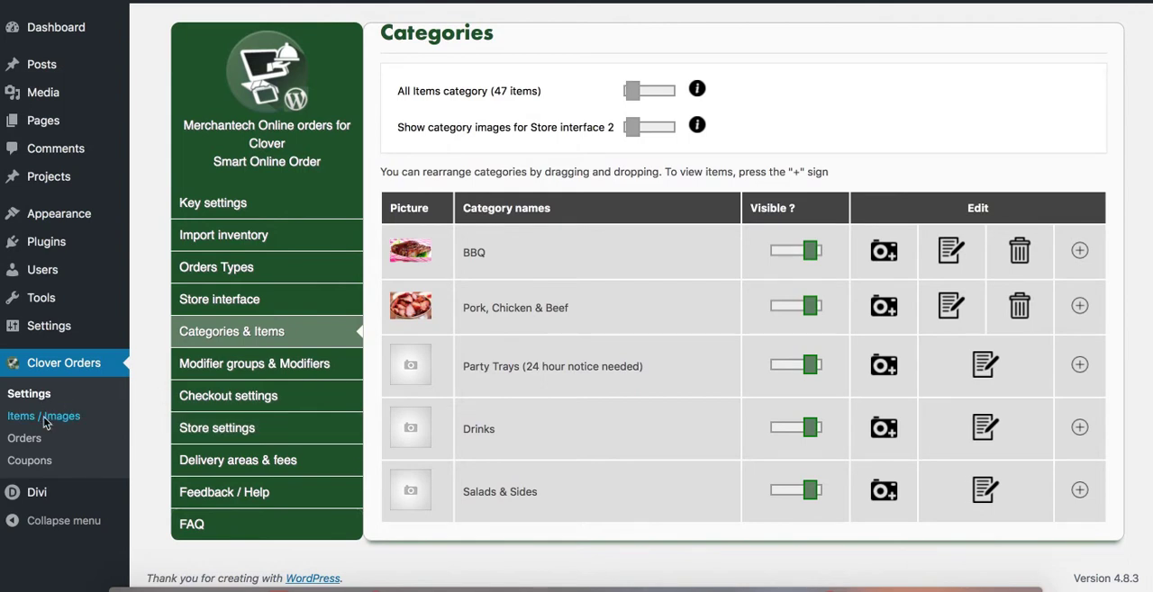
Filter items by 'bbq' and begin adding an image to BBQ Pork Ribs (2 Bones).
click(43, 416)
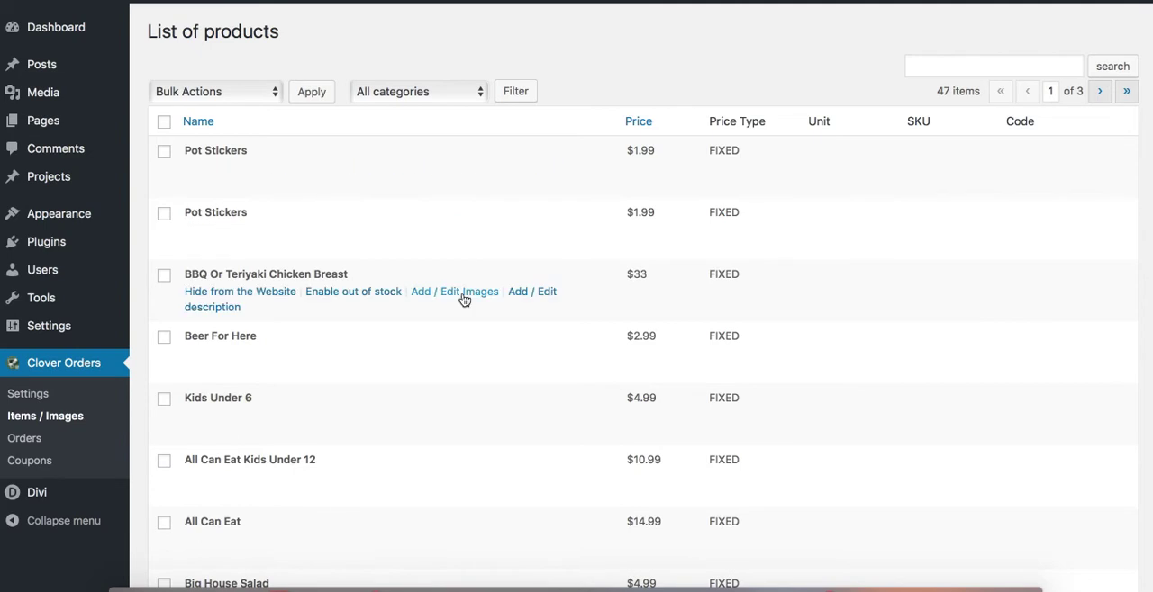
mouse_move(417, 175)
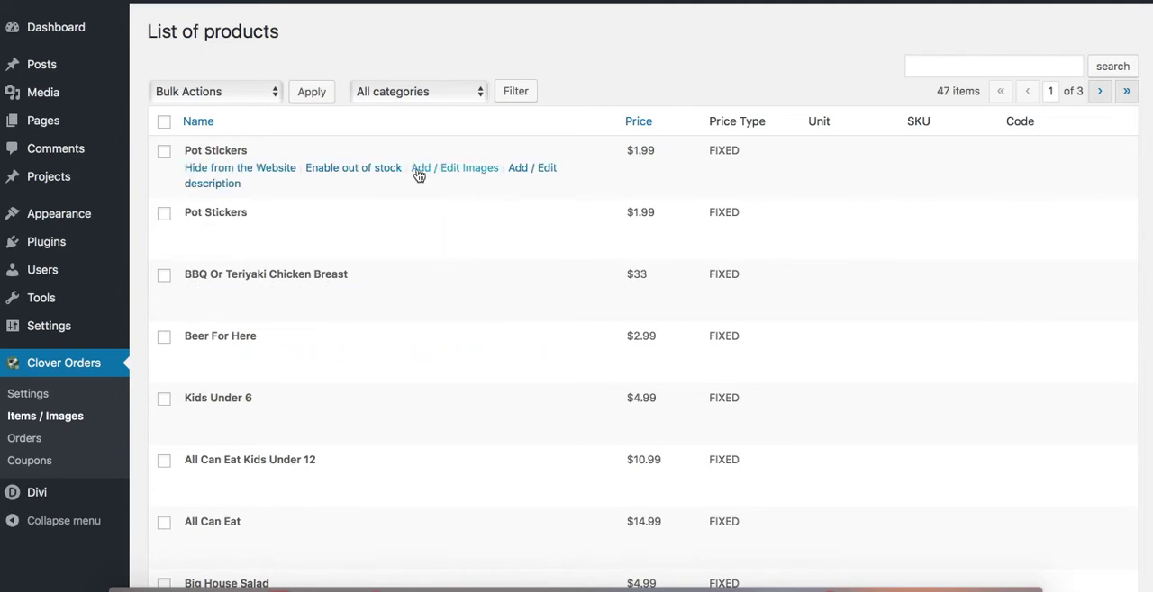
mouse_move(393, 227)
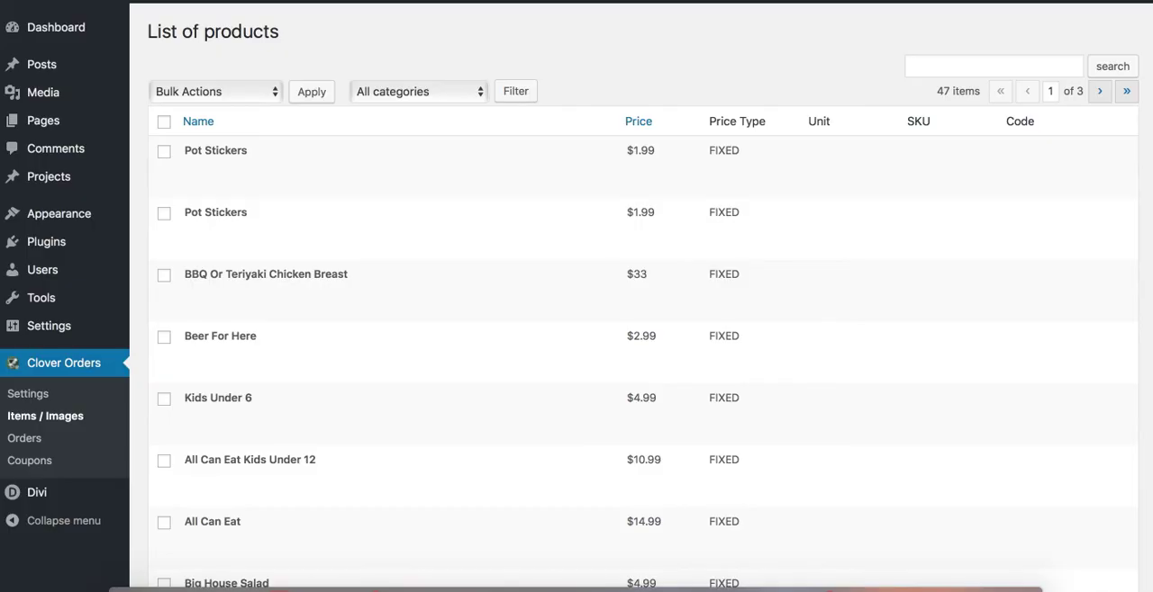
mouse_move(565, 76)
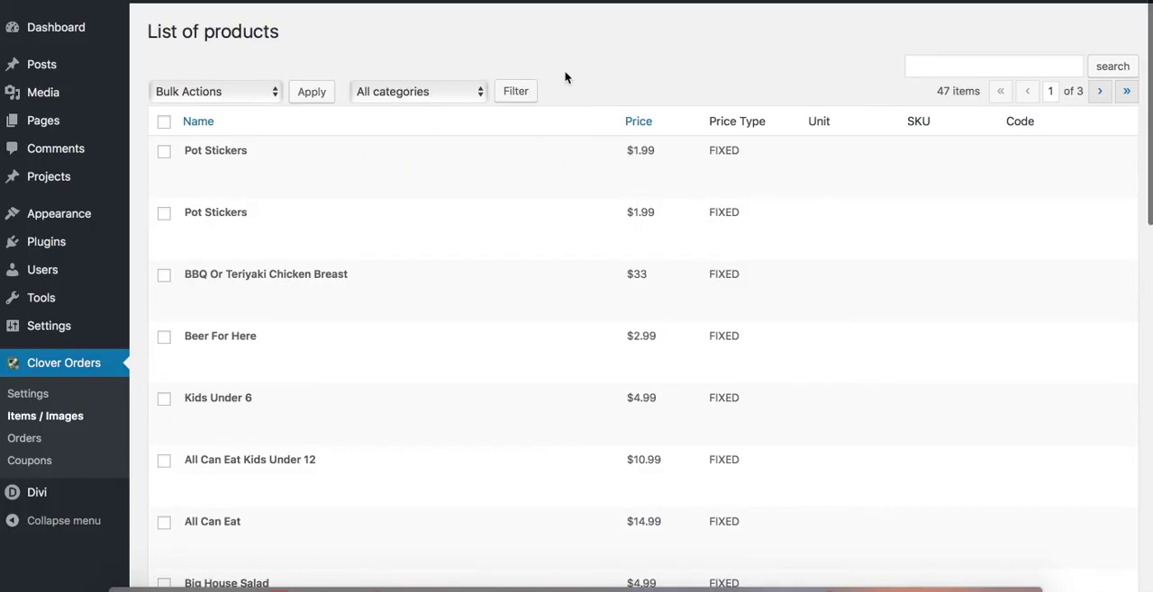
text(bbq)
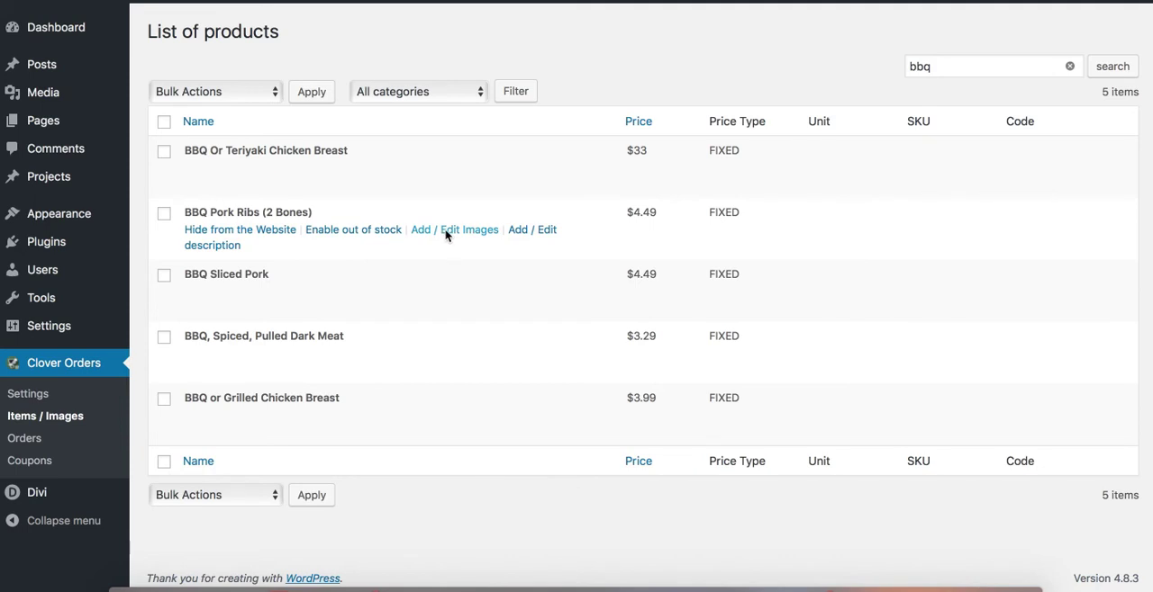
click(454, 230)
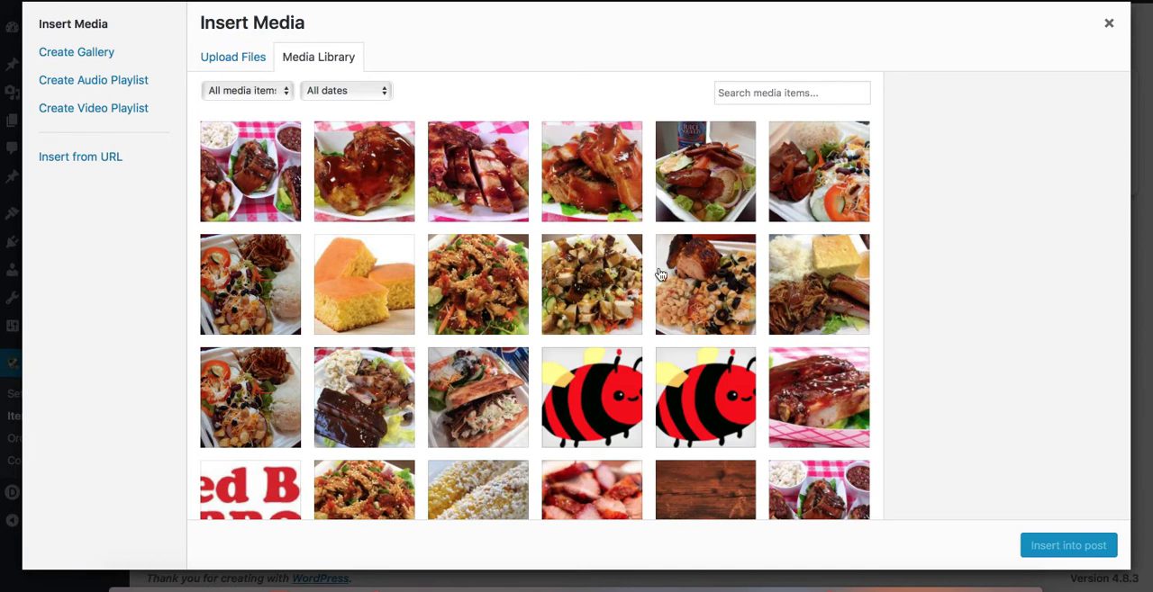
mouse_move(466, 293)
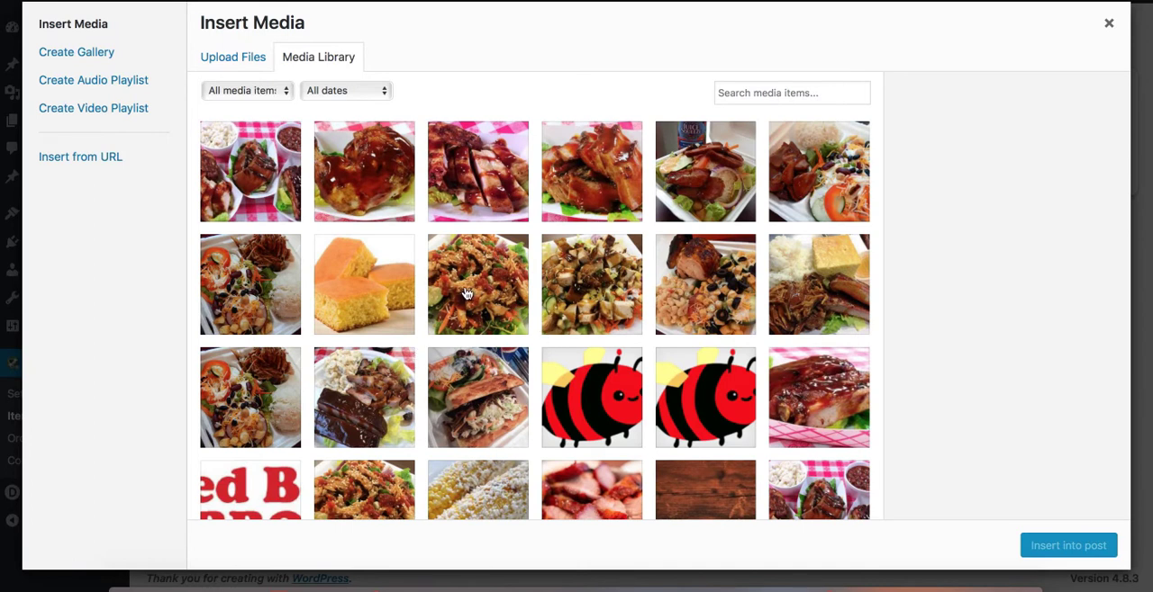
Insert the ribs platter photo as the item's enabled default image.
scroll(down, 3)
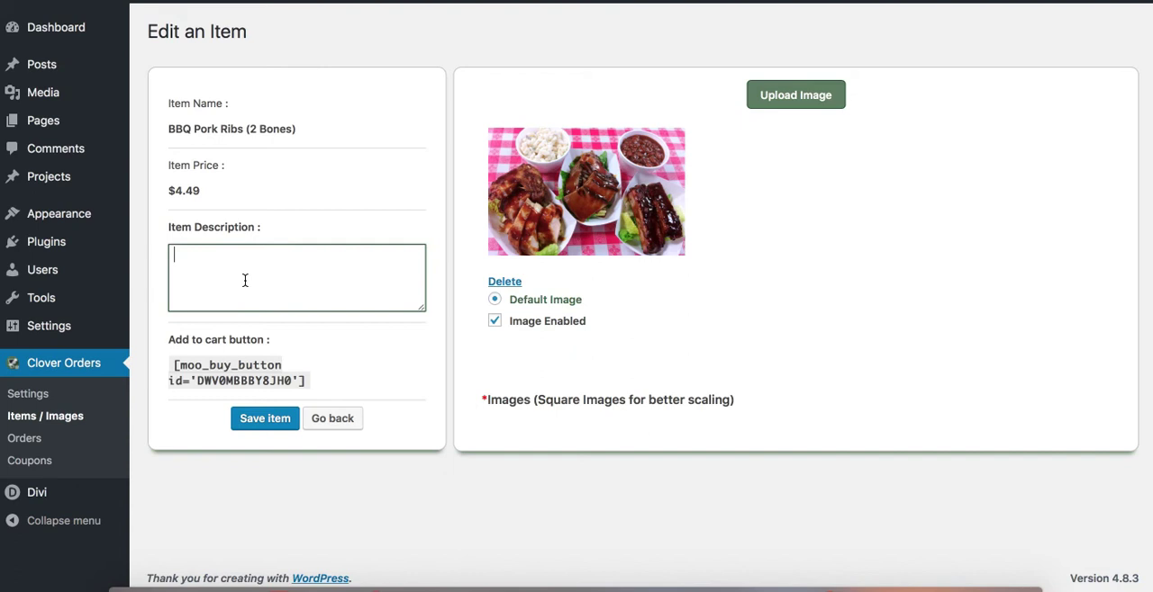
Save 'Tastes Great' as the item description and confirm.
text(Tastes Great)
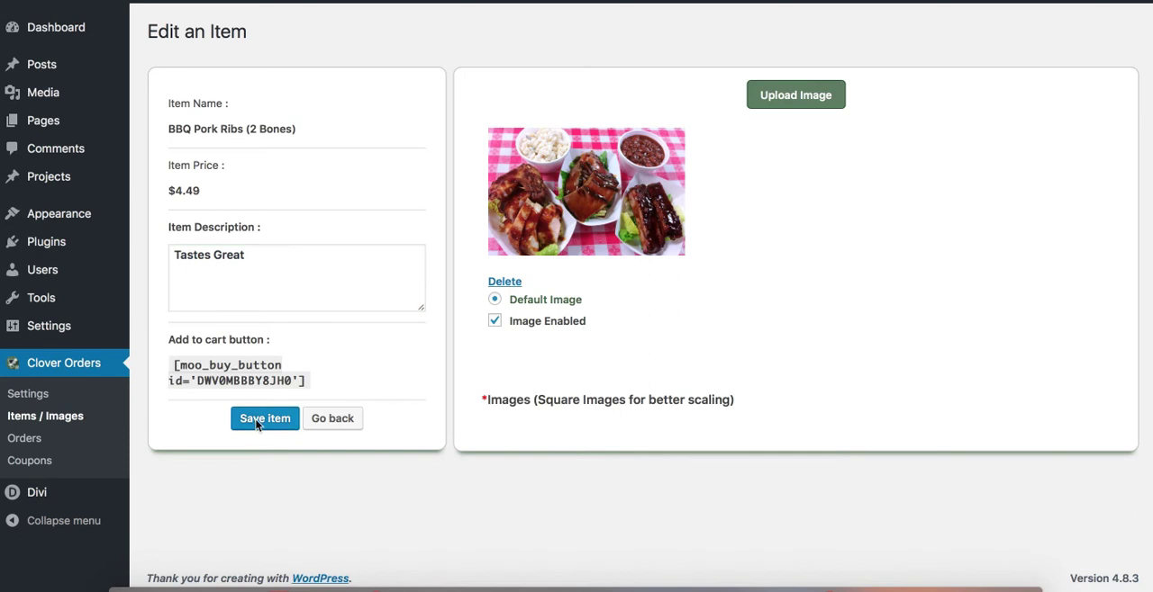
click(263, 417)
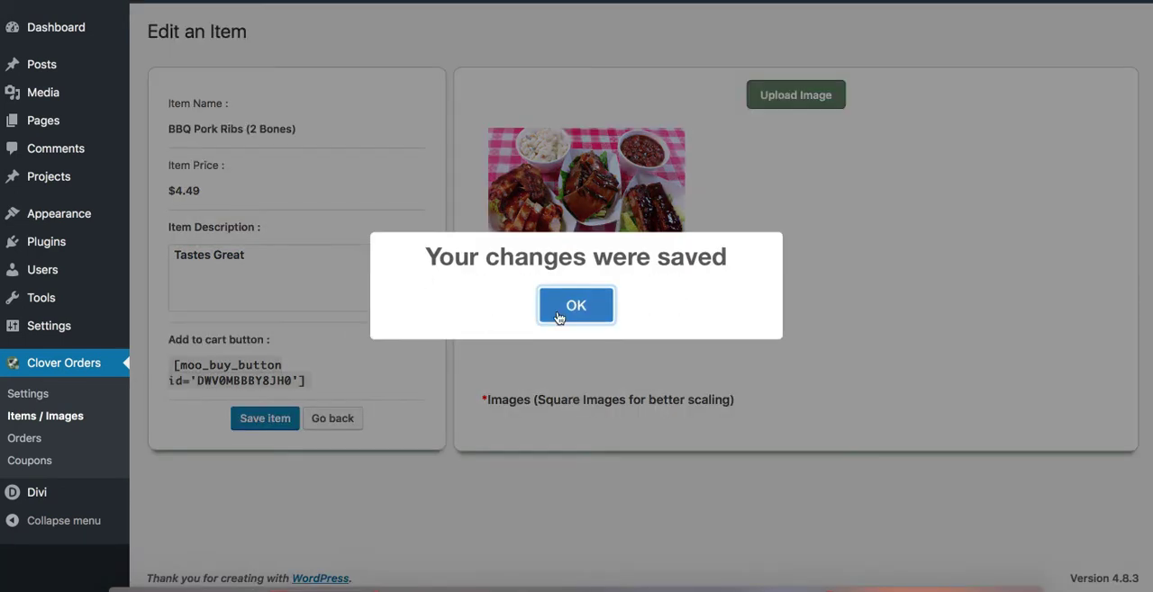
click(576, 306)
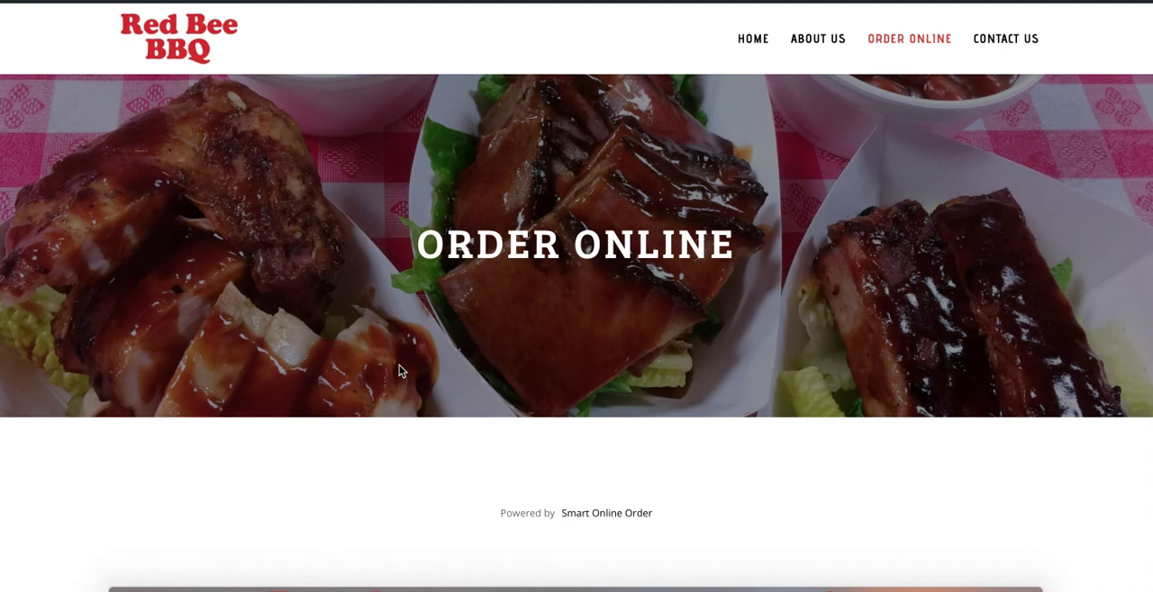
Scroll the storefront's BBQ category to the BBQ Pork Ribs item with photo and description.
scroll(down, 3)
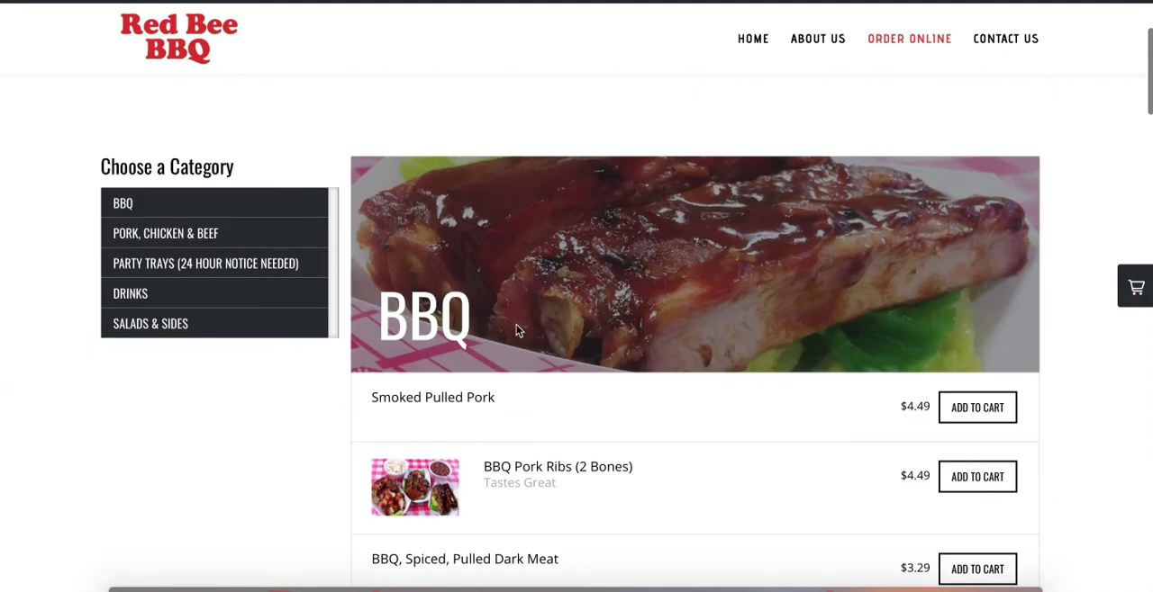
scroll(down, 3)
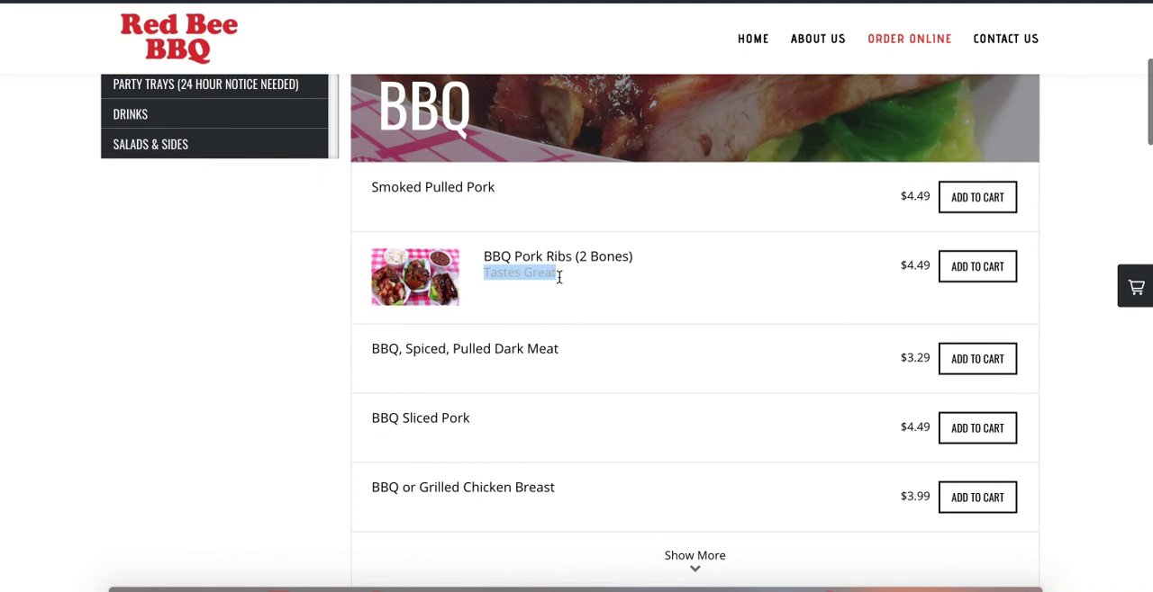
scroll(up, 3)
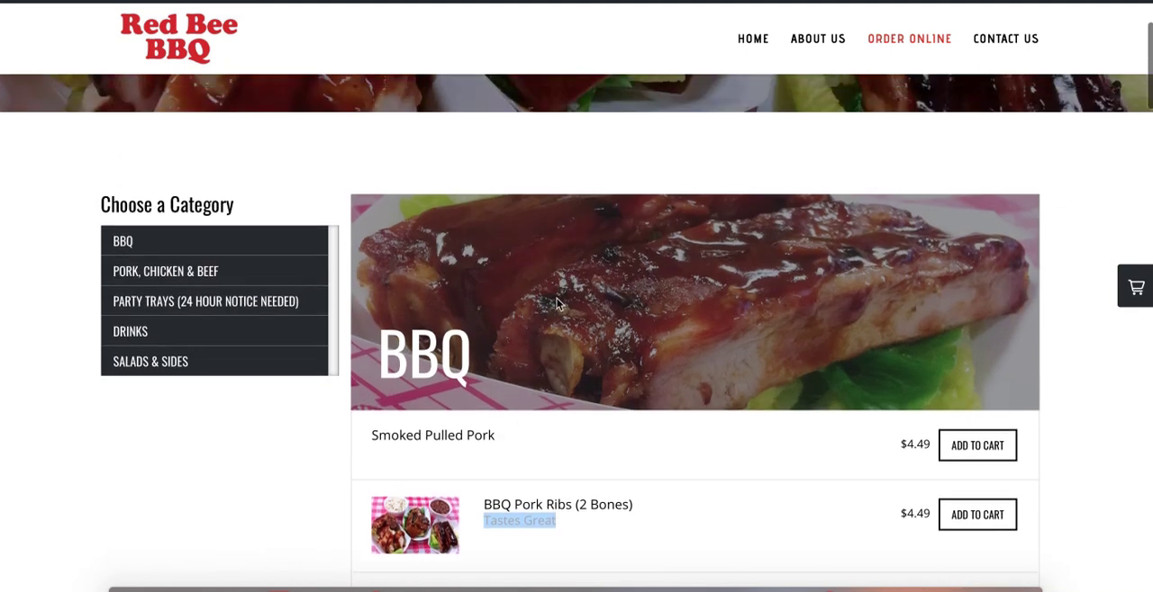
mouse_move(504, 310)
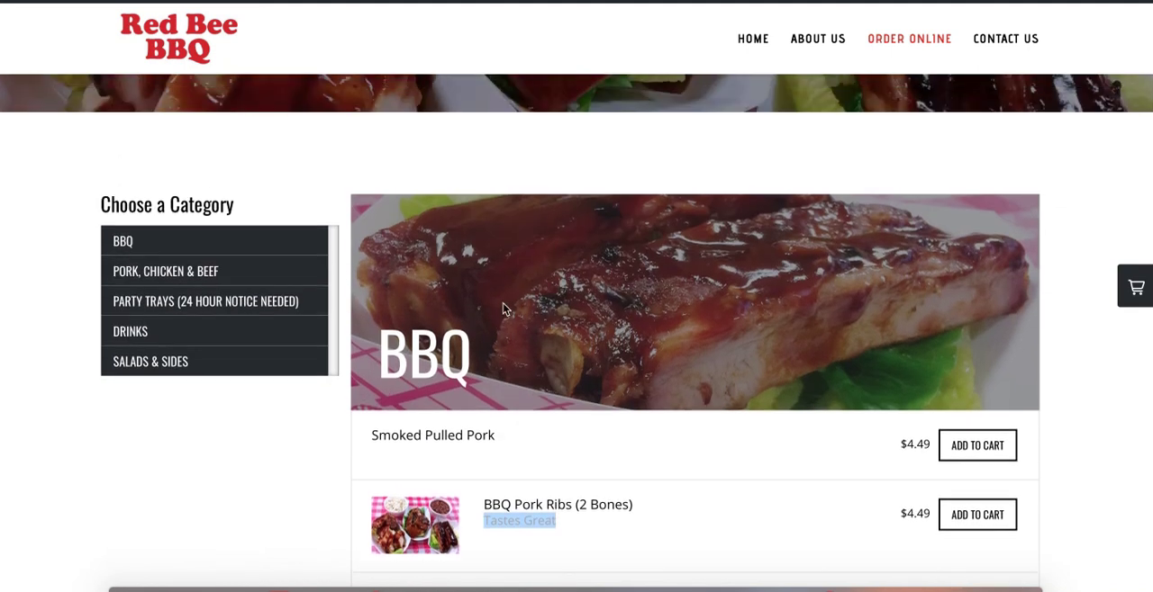
scroll(down, 3)
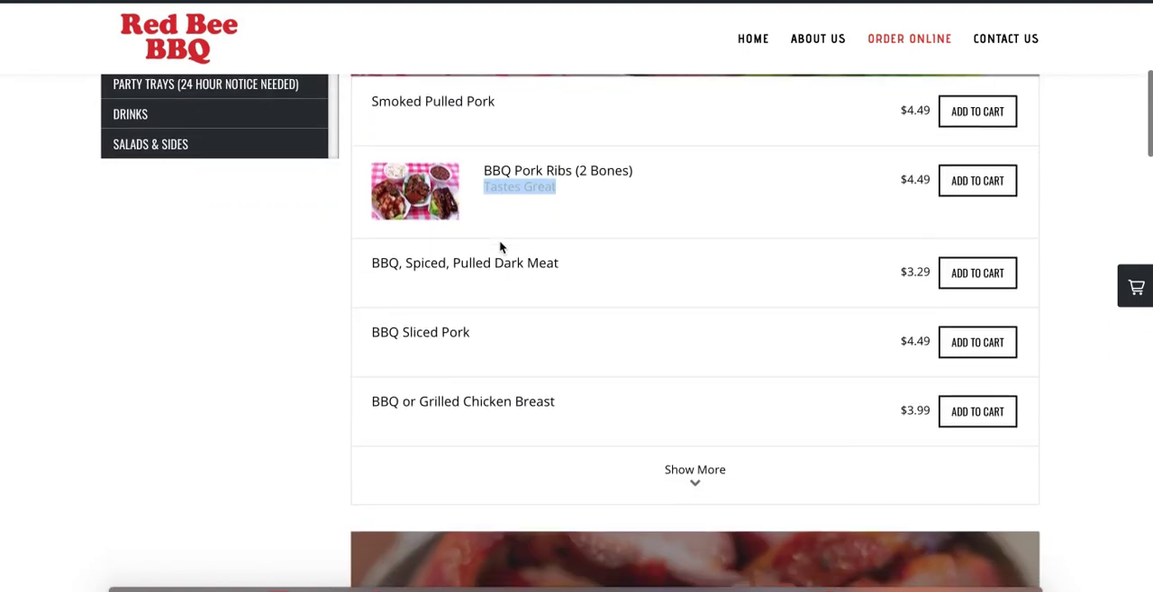